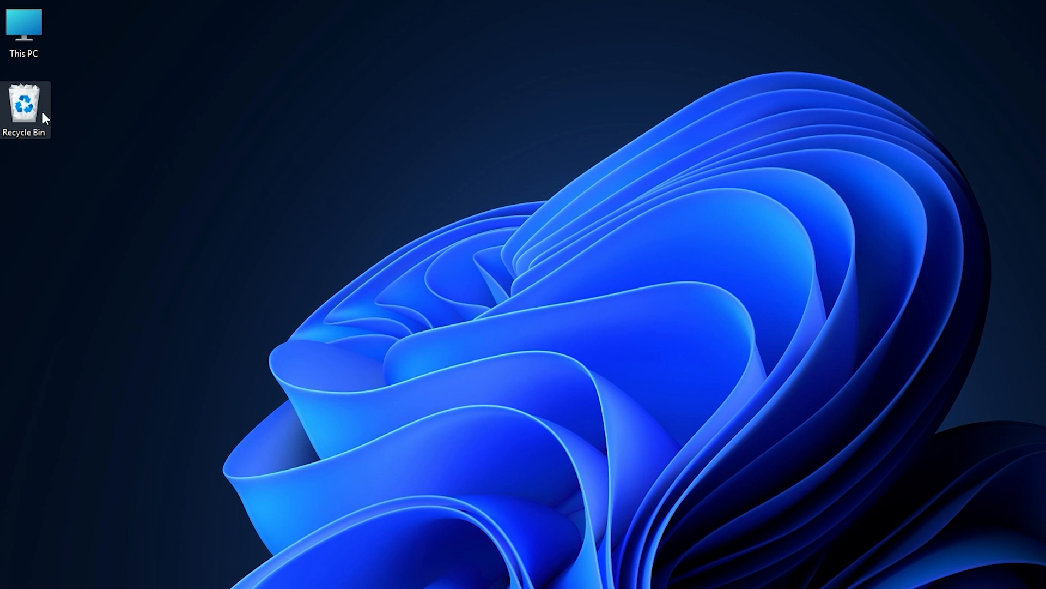
# - Restore the deleted Desktop folder from the Recycle Bin to its original location
pyautogui.doubleClick(24, 110)
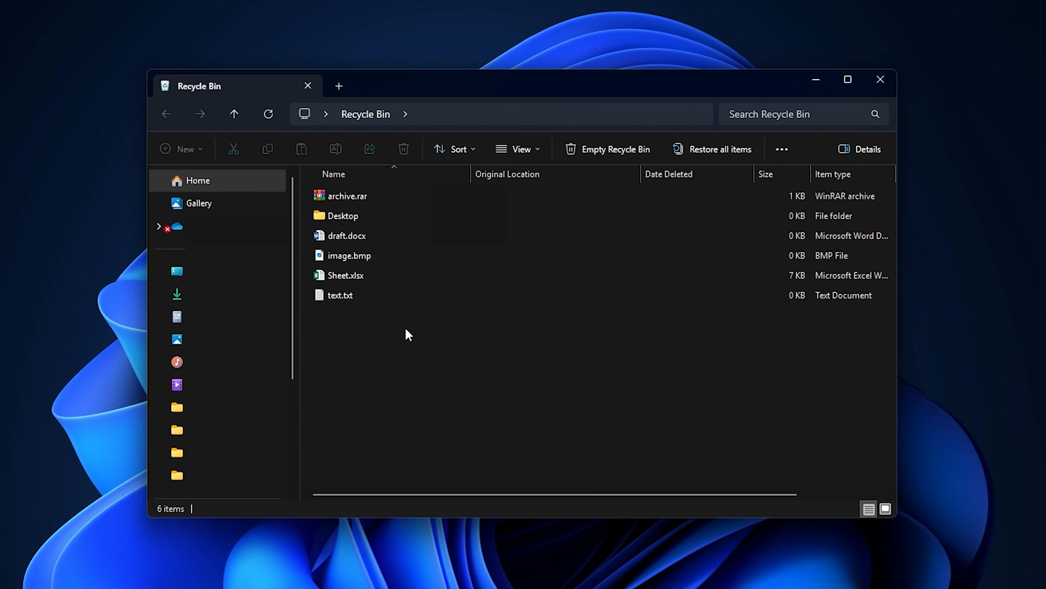
pyautogui.rightClick(408, 334)
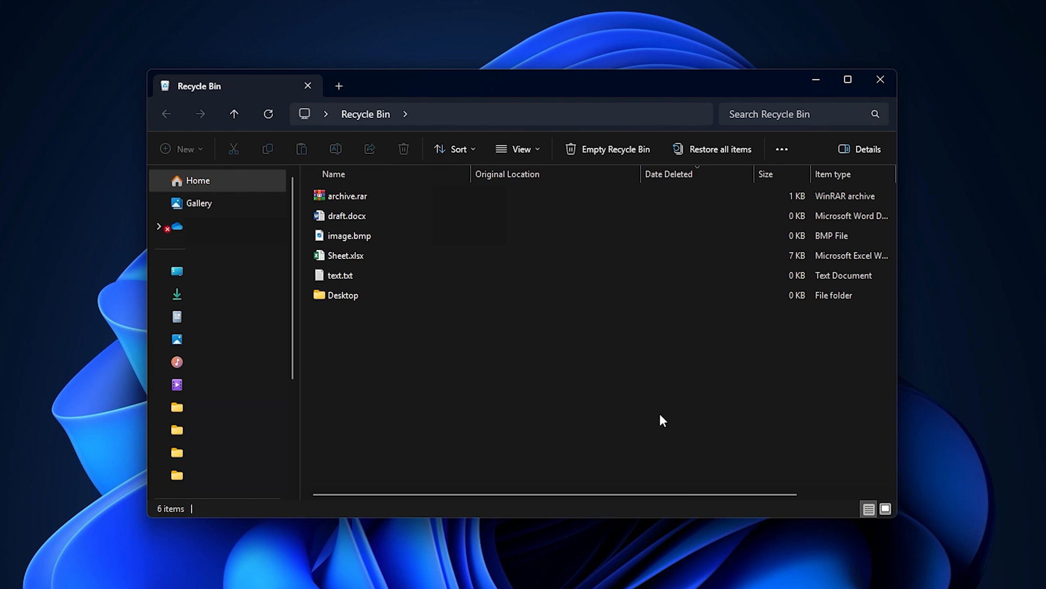
pyautogui.rightClick(342, 296)
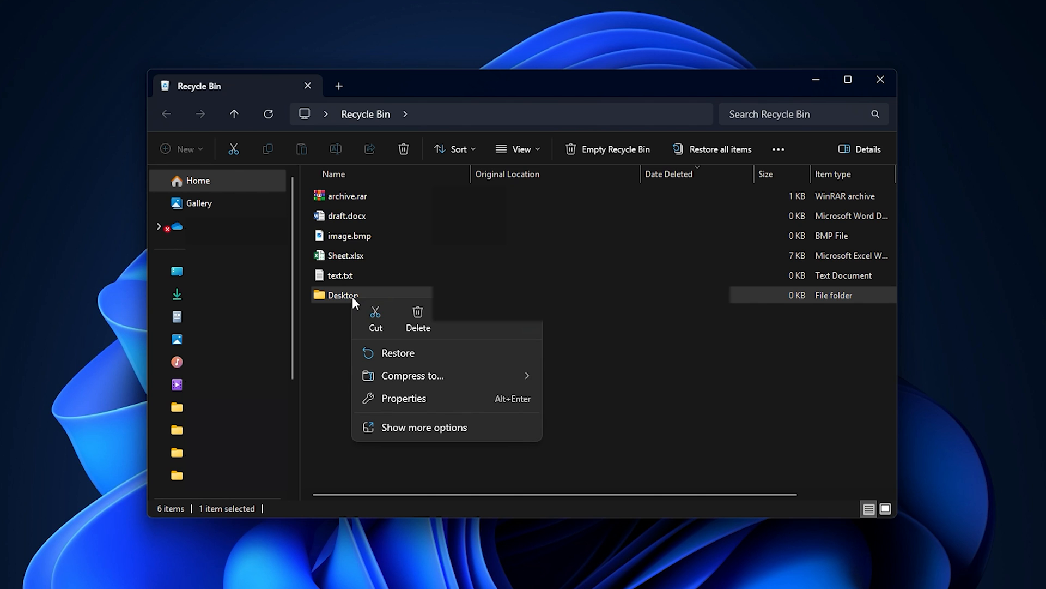
pyautogui.click(397, 352)
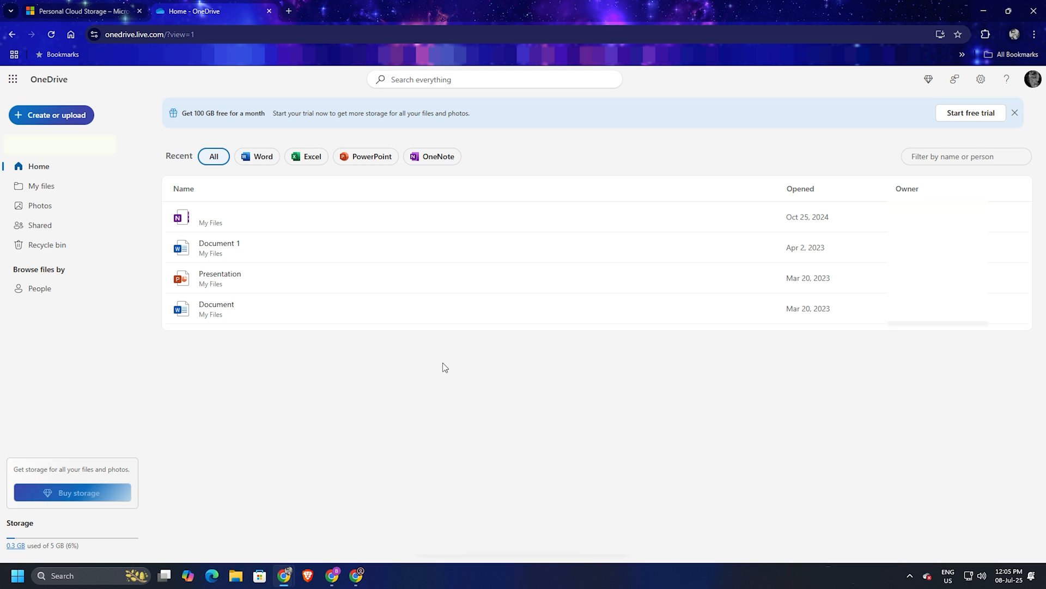
pyautogui.moveTo(382, 339)
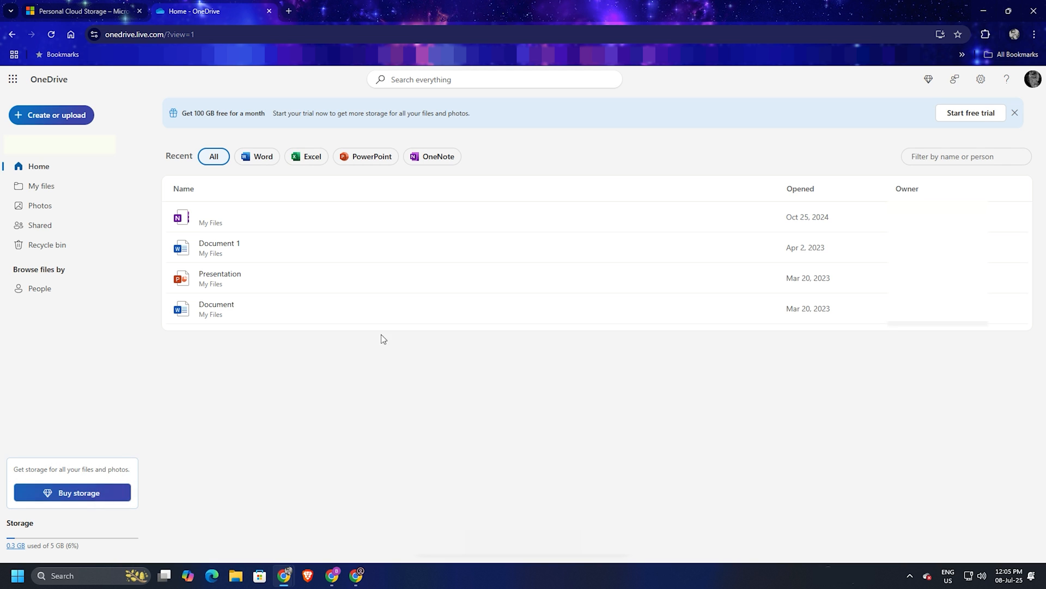
# - Select the deleted Desktop folder in the OneDrive web recycle bin for restoring
pyautogui.click(47, 245)
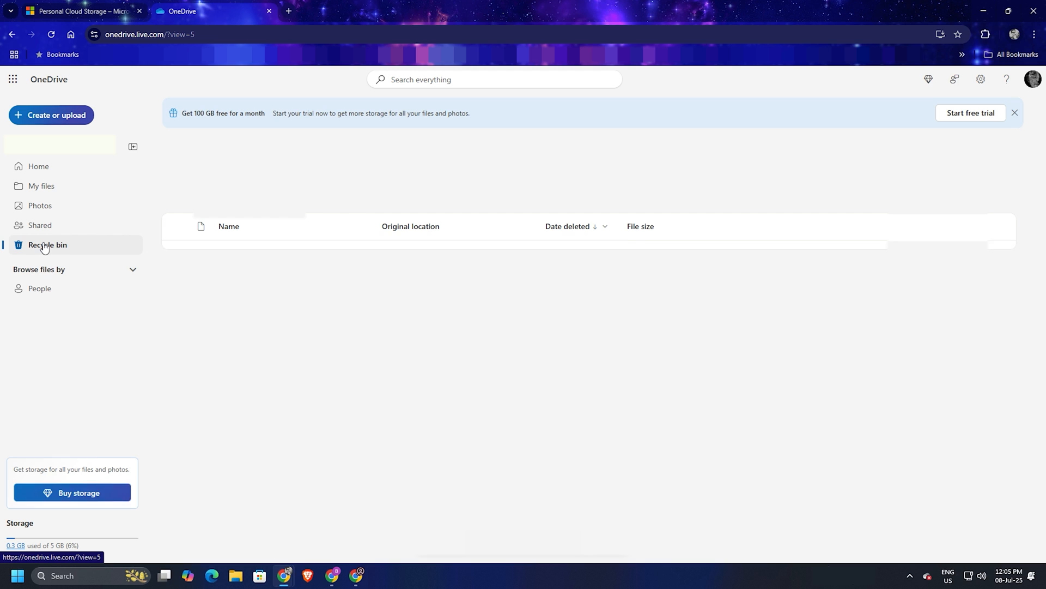
pyautogui.click(47, 245)
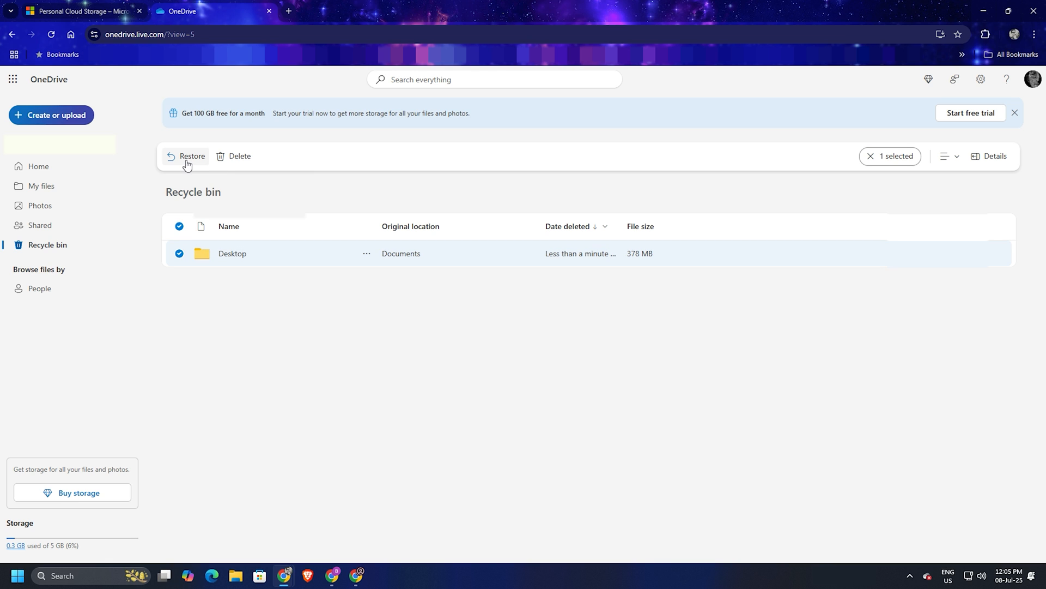
pyautogui.moveTo(870, 328)
pyautogui.write('restore')
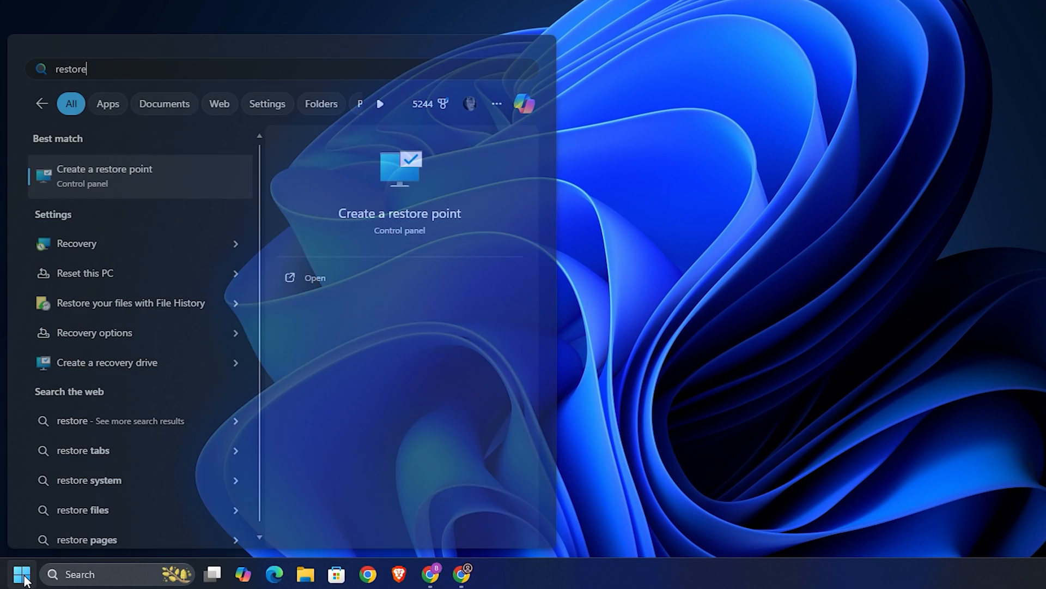
pyautogui.moveTo(159, 308)
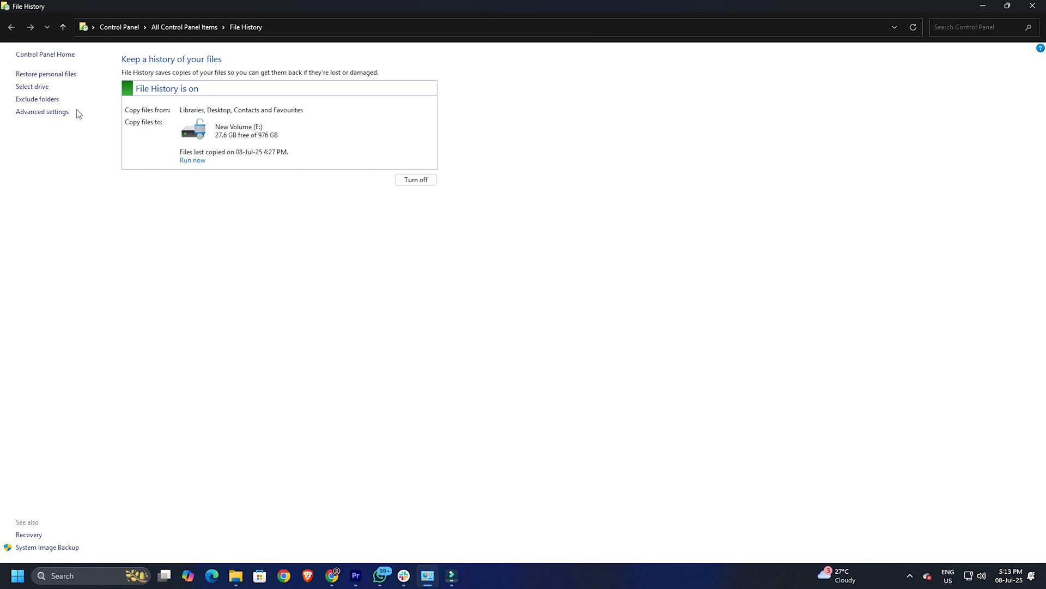
# - Review File History's Exclude folders list, confirm none are excluded, and leave it
pyautogui.click(37, 99)
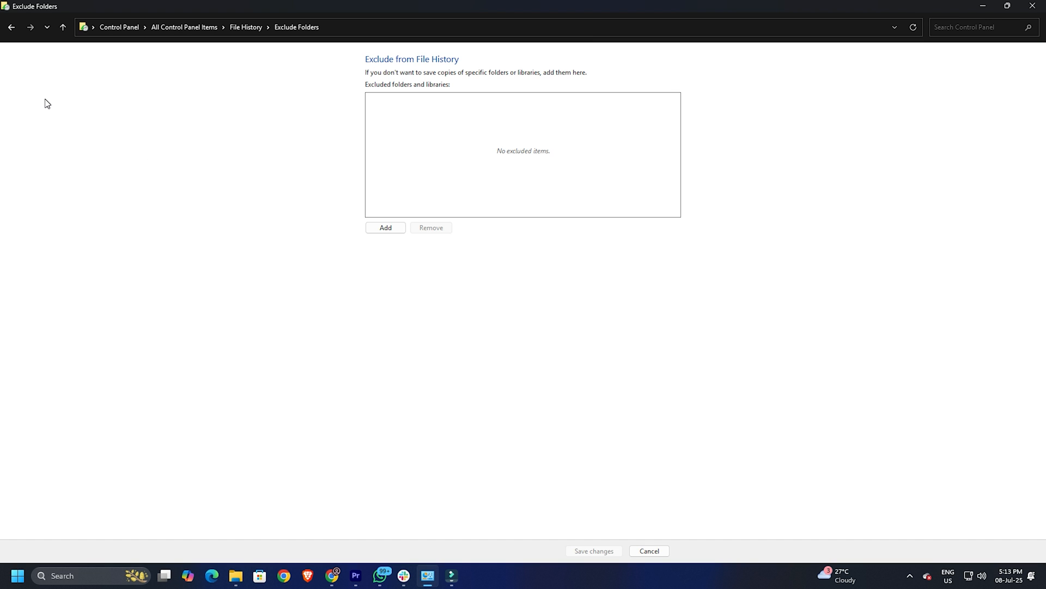
pyautogui.click(647, 550)
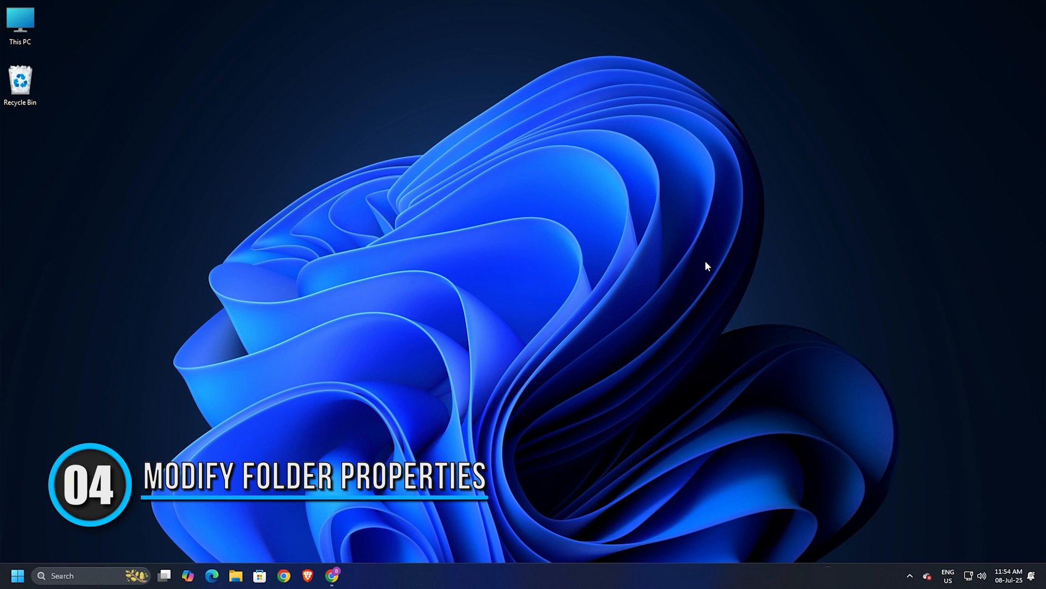
# - Run %userprofile% from the Run dialog to reach the current user's profile folder
pyautogui.press('win+r')
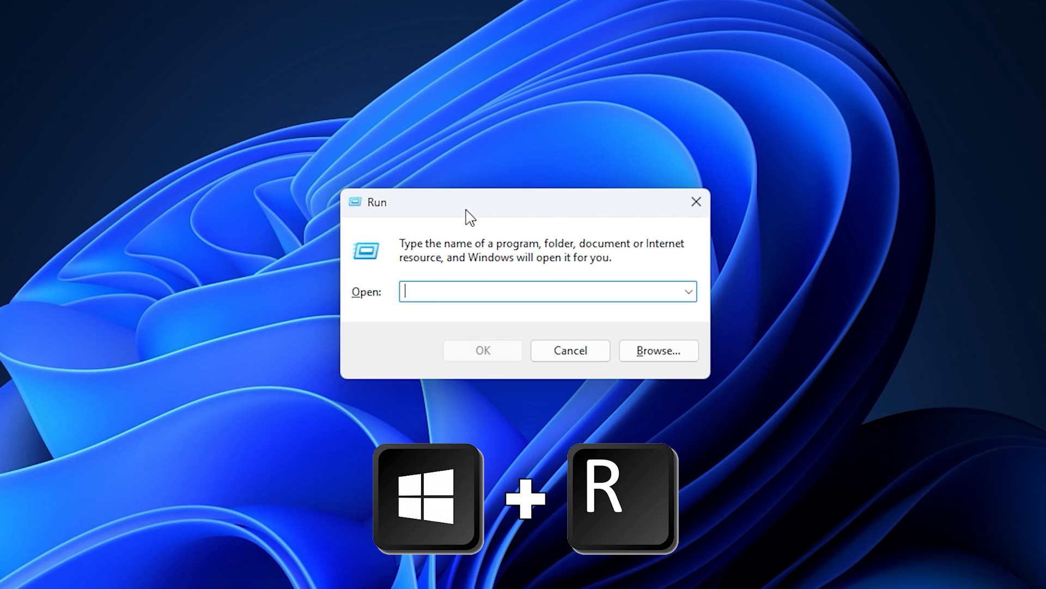
pyautogui.write('%userprofile%')
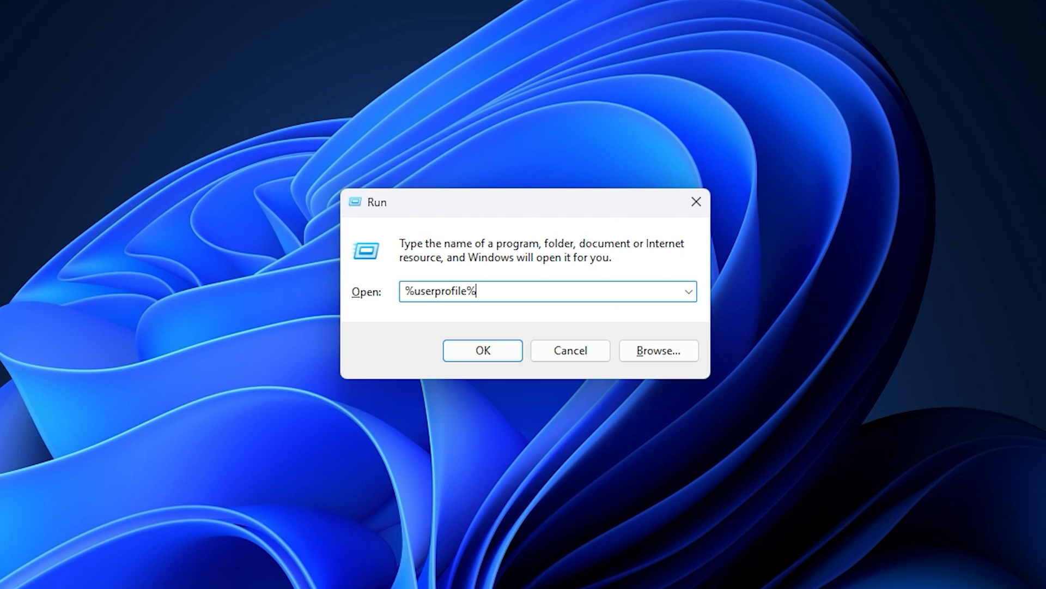
pyautogui.click(482, 350)
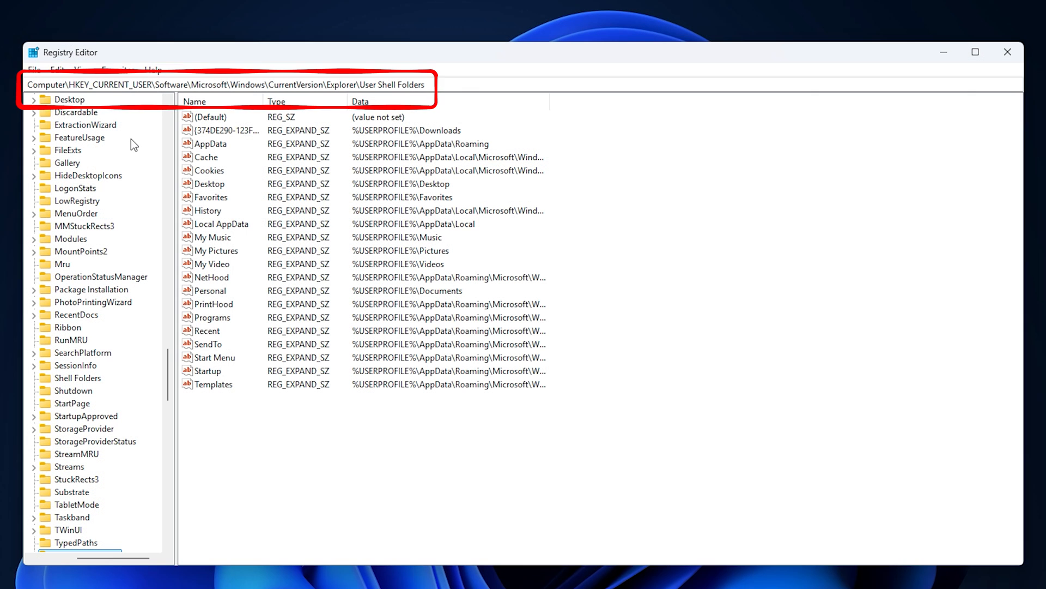
pyautogui.moveTo(492, 443)
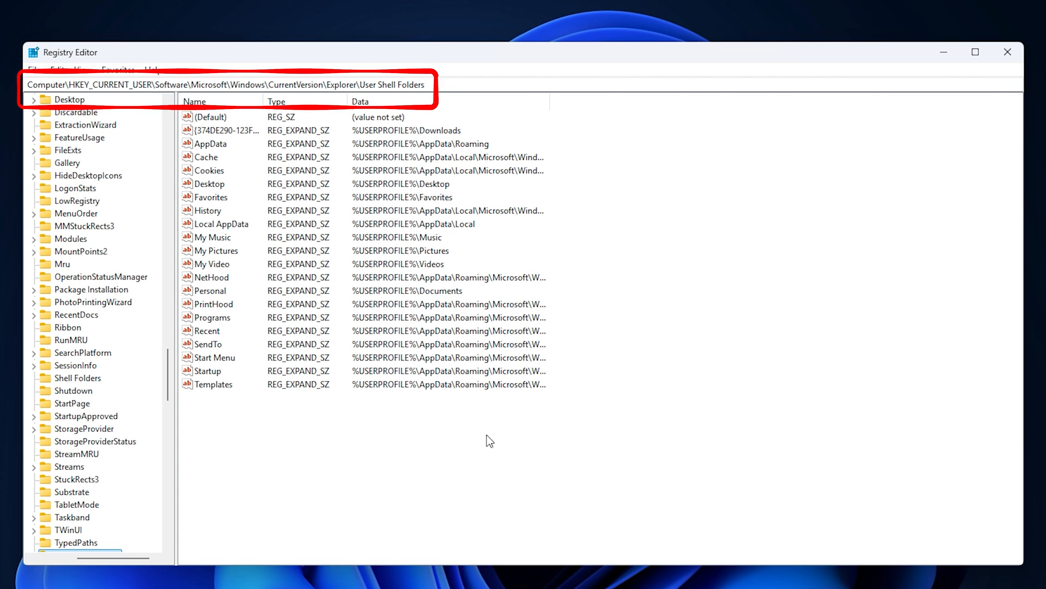
pyautogui.moveTo(283, 349)
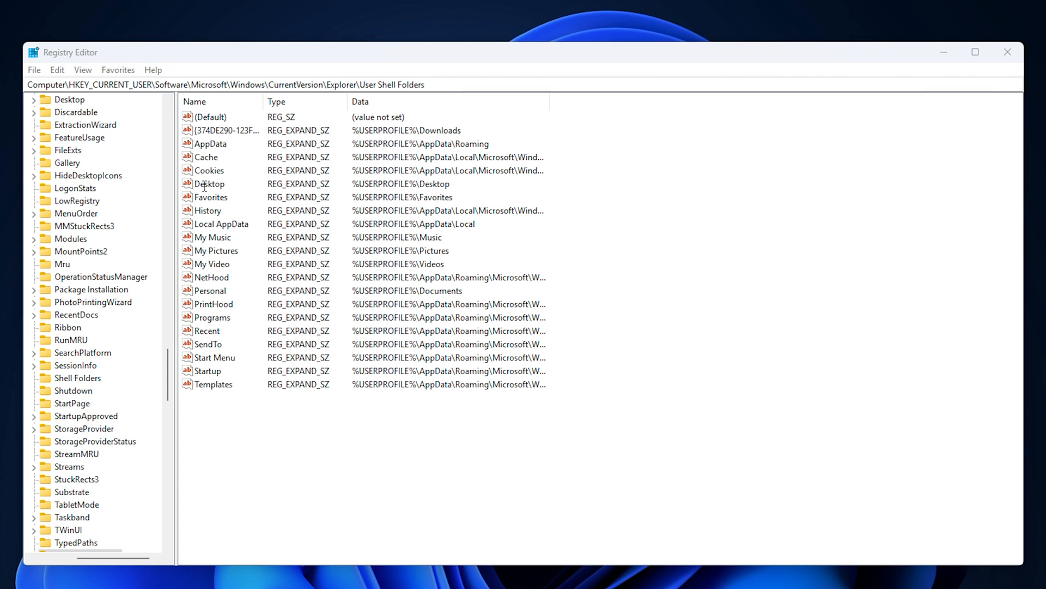
# - Inspect the Desktop value under User Shell Folders for the %USERPROFILE%\Desktop path
pyautogui.doubleClick(210, 183)
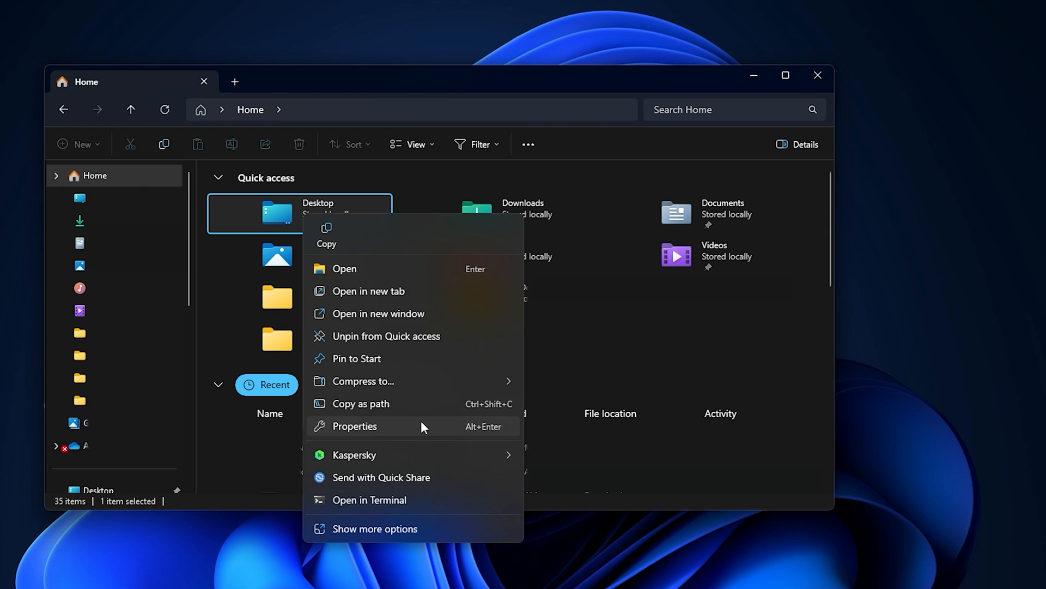
# - Bring up Desktop Properties and its Location settings for the folder
pyautogui.click(353, 426)
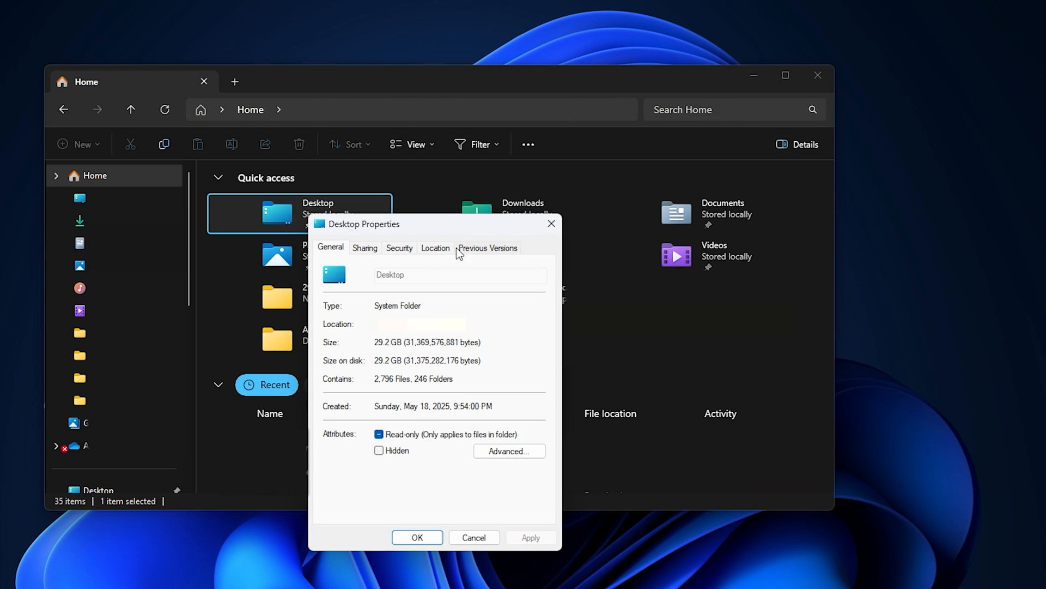
pyautogui.click(435, 247)
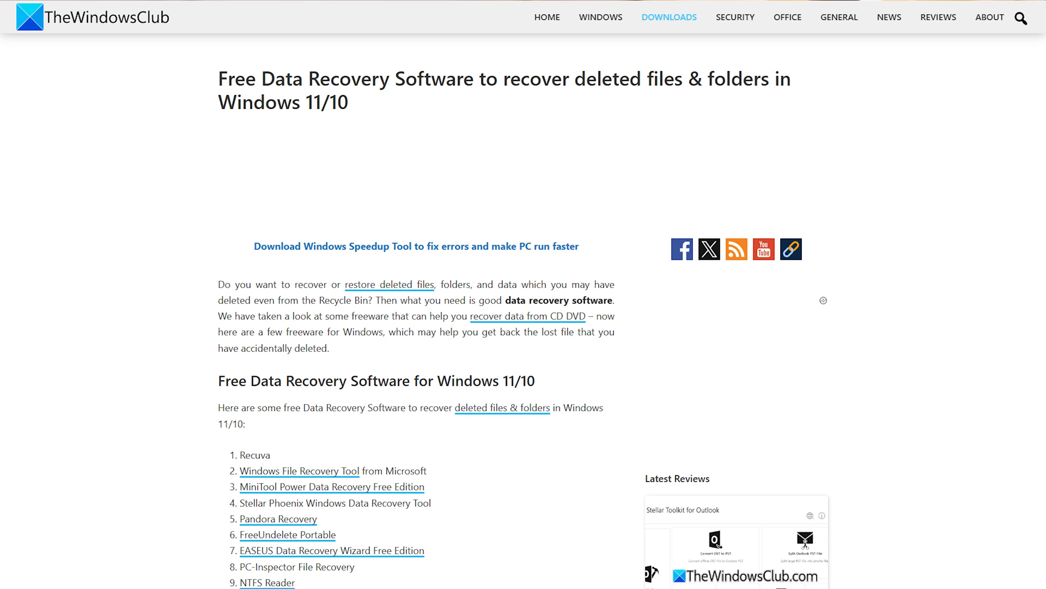
# - Scroll the article down to its Recuva 'Recover deleted files & folders' section
pyautogui.scroll(-3)
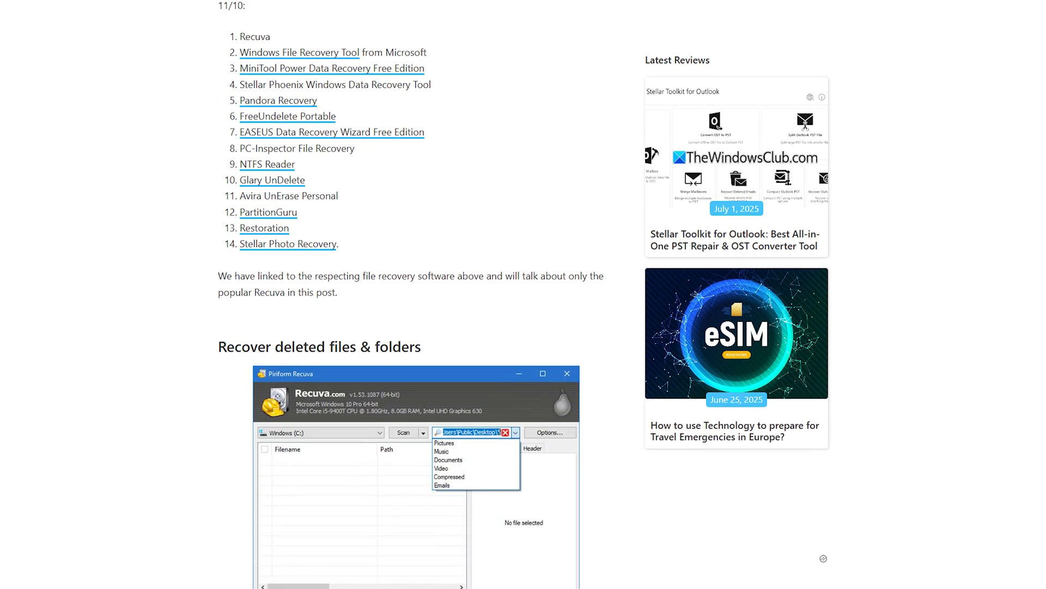
pyautogui.scroll(-3)
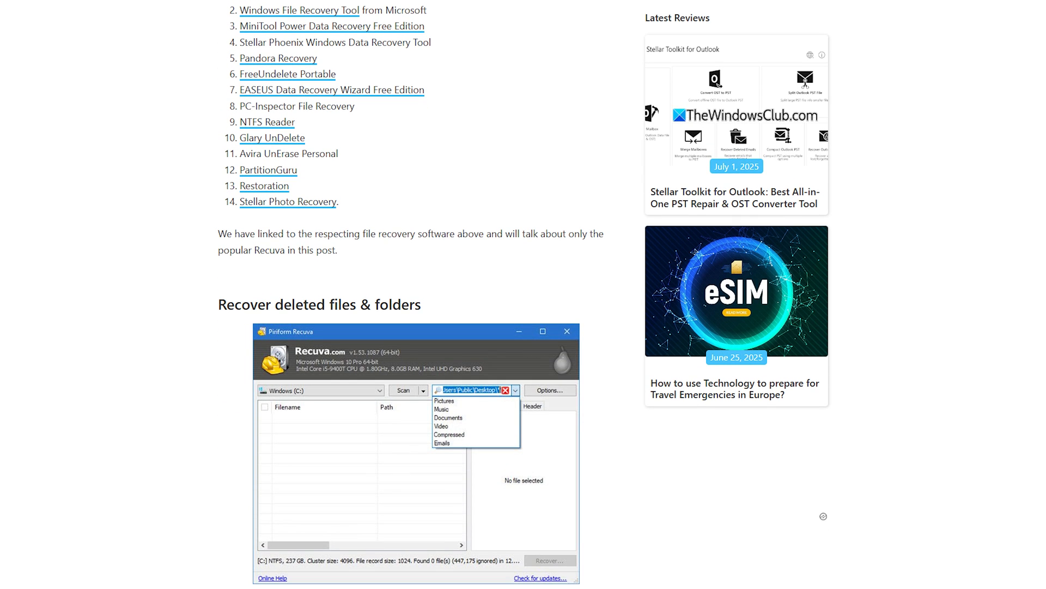